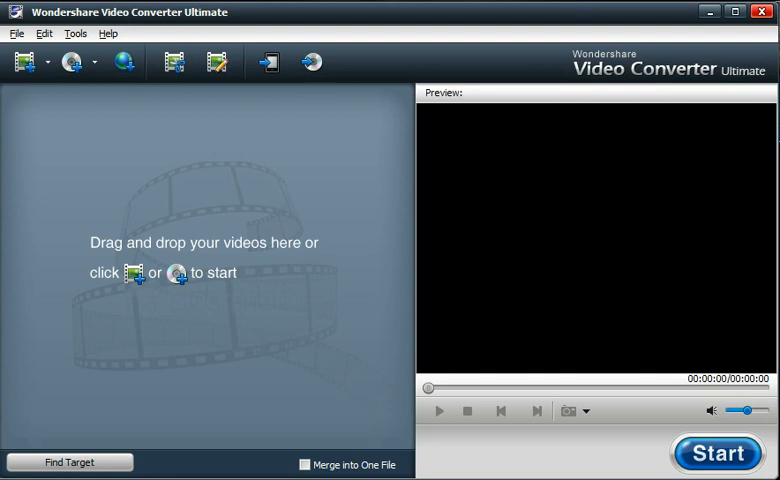
mouse_move(128, 135)
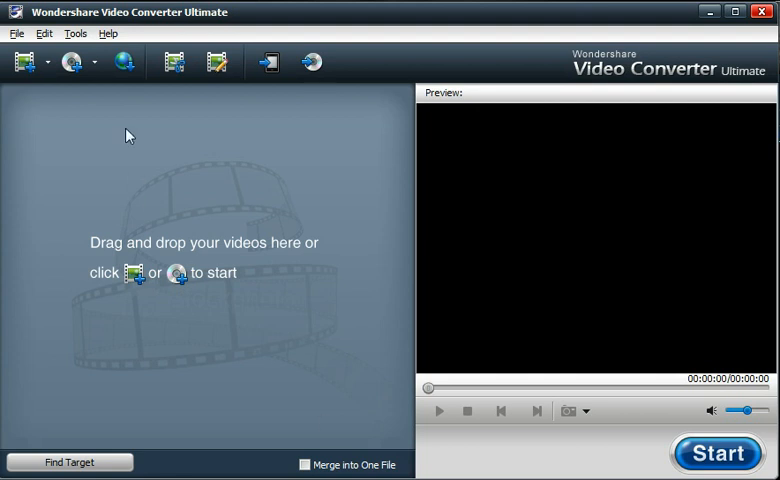
mouse_move(225, 27)
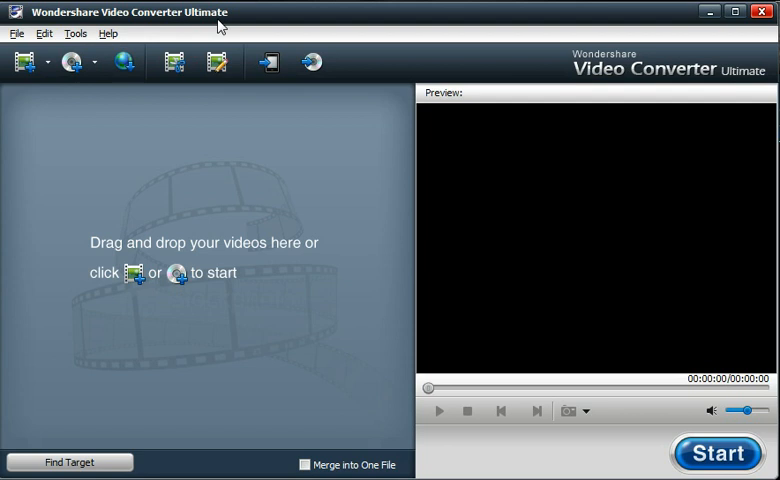
mouse_move(99, 70)
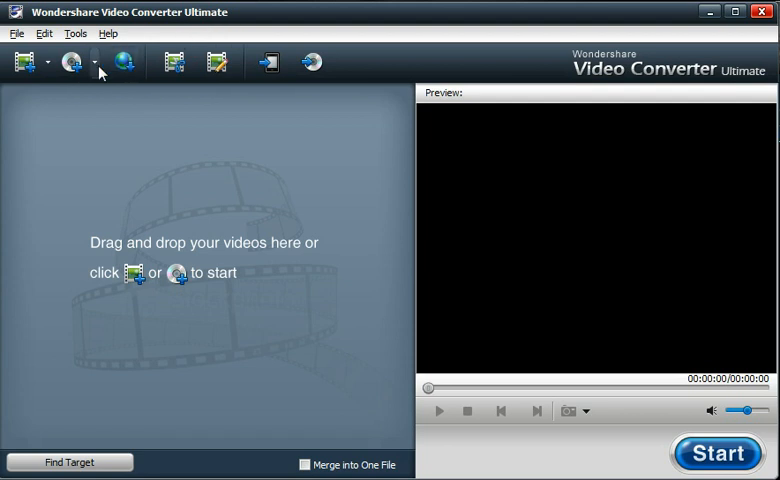
- Load the whole film from the EXAMPLEDVD disc in drive F
left_click(96, 62)
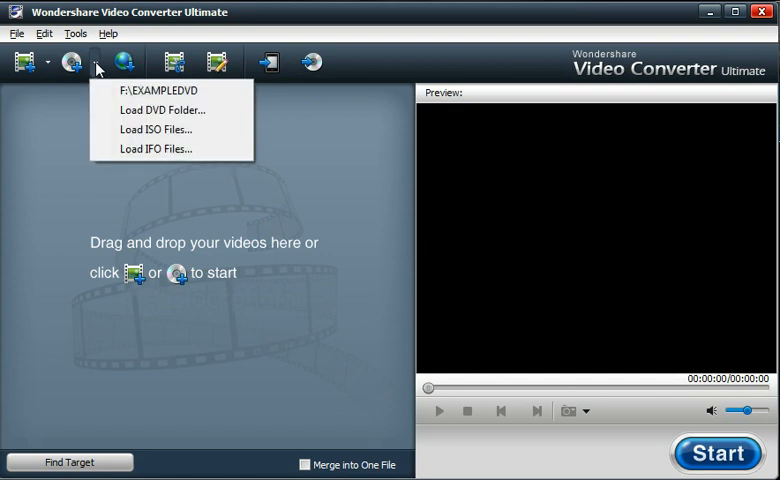
mouse_move(157, 90)
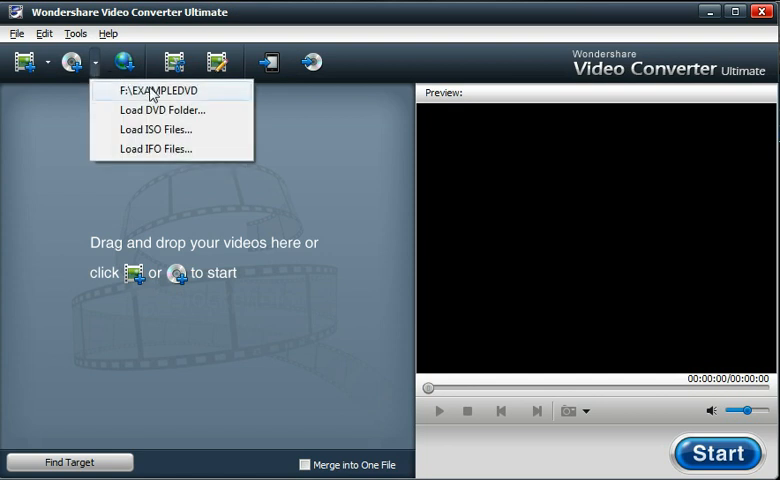
left_click(158, 90)
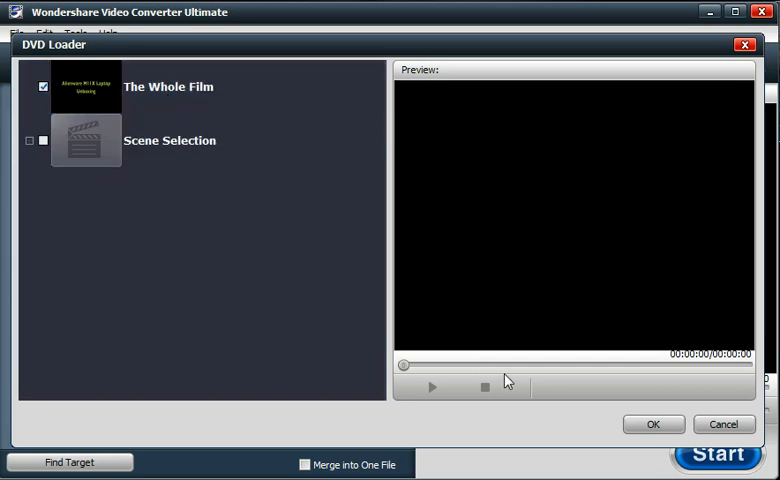
left_click(653, 424)
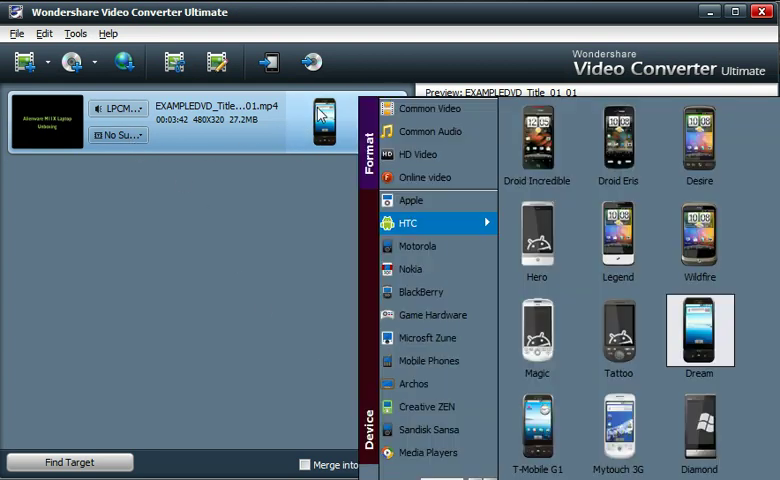
mouse_move(430, 108)
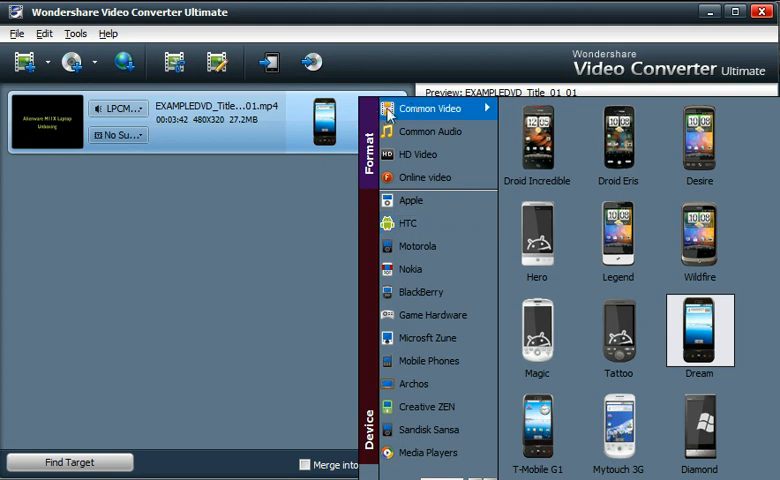
- Choose the HTC Droid Incredible device profile as the title's output format
left_click(430, 108)
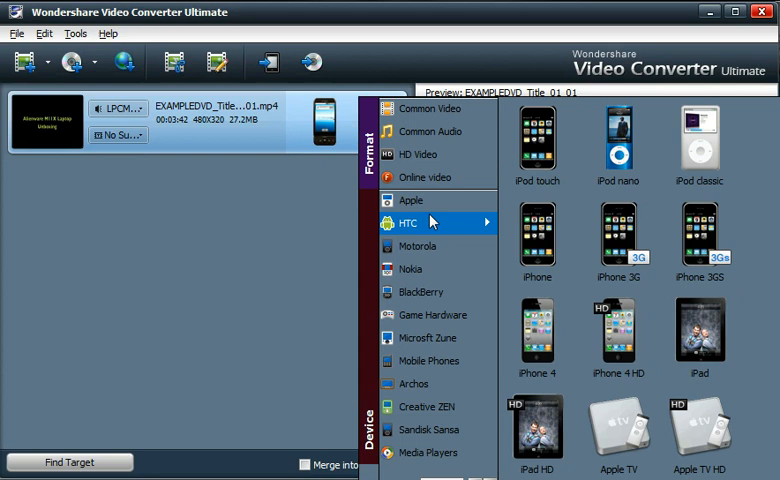
left_click(410, 269)
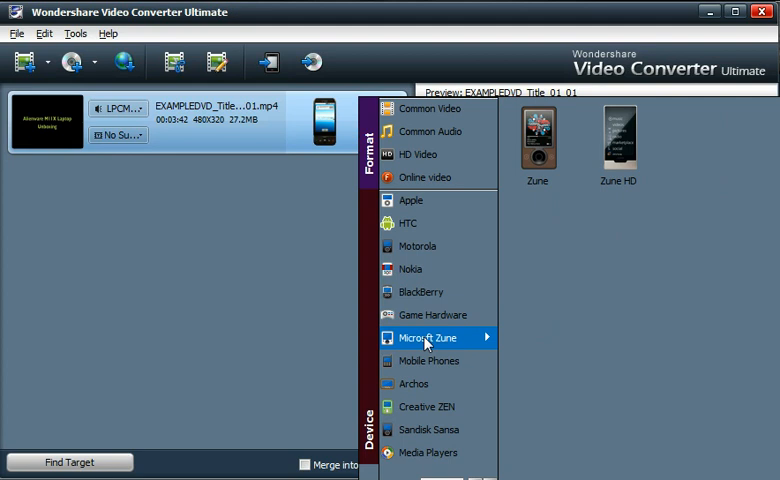
mouse_move(414, 384)
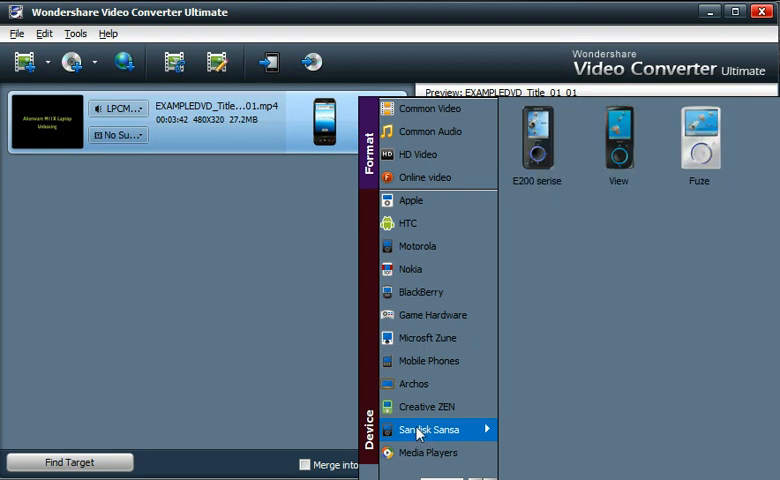
mouse_move(411, 268)
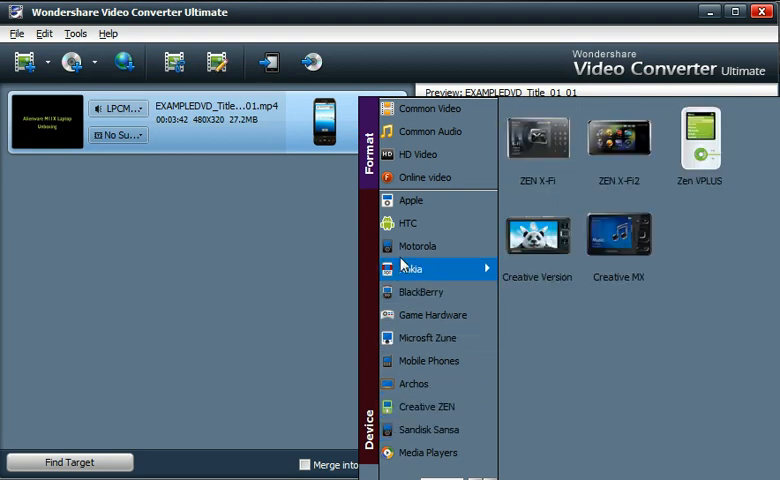
left_click(409, 223)
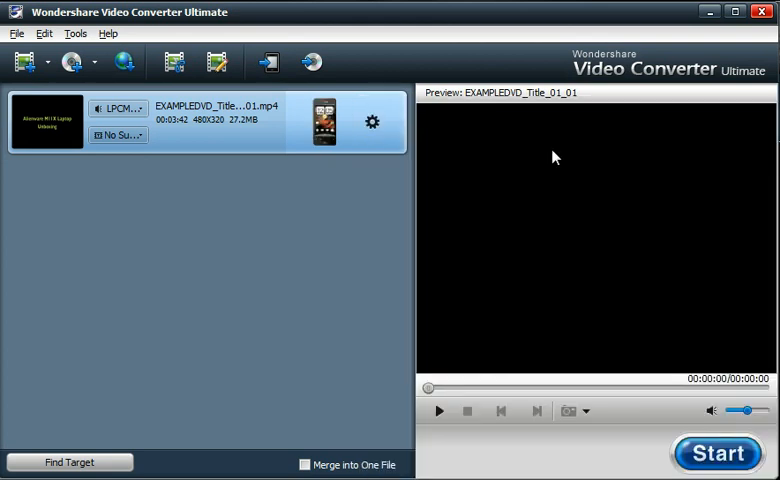
mouse_move(373, 122)
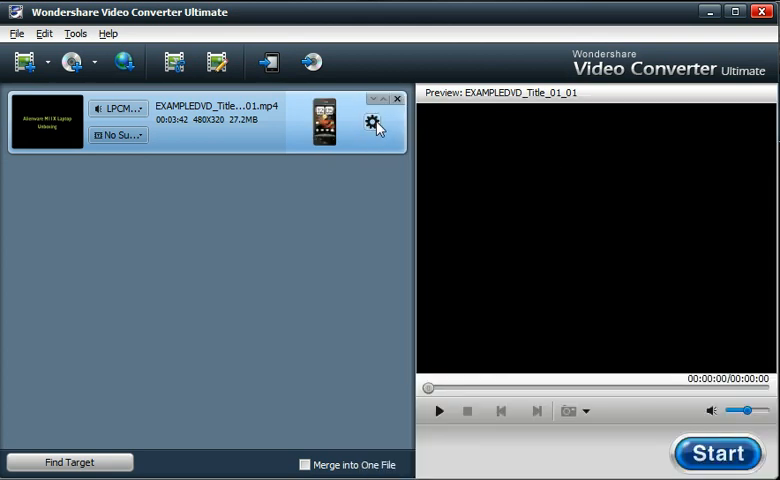
- Review advanced settings, keeping the frame rate at 15 fps, and accept them
left_click(374, 122)
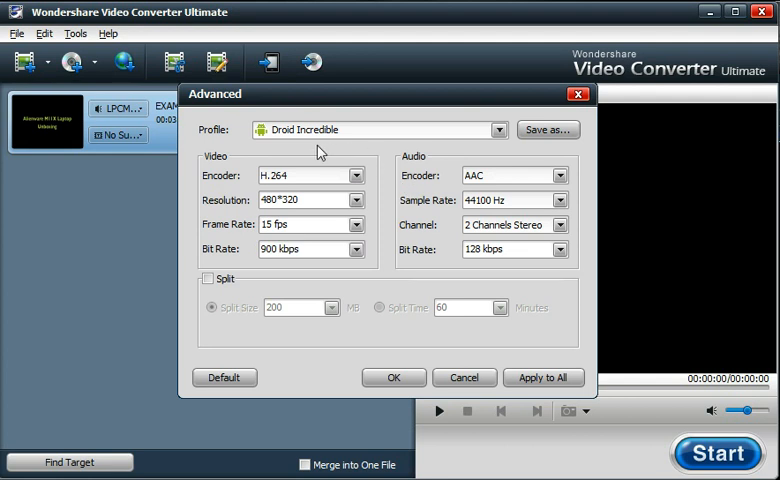
mouse_move(340, 143)
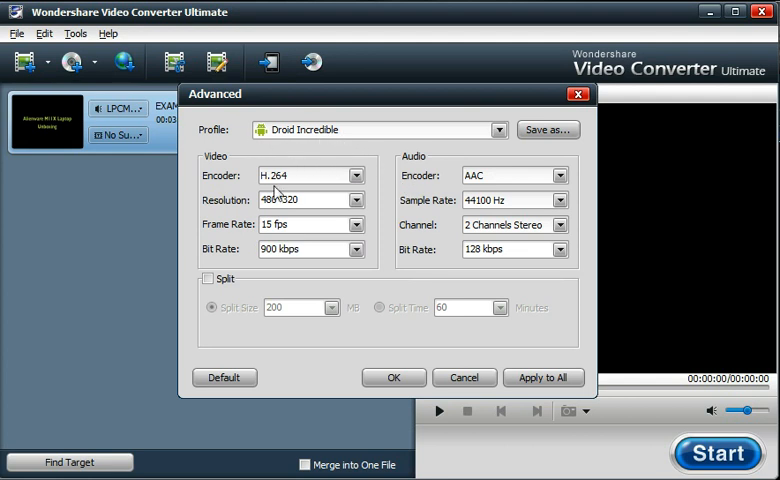
mouse_move(295, 186)
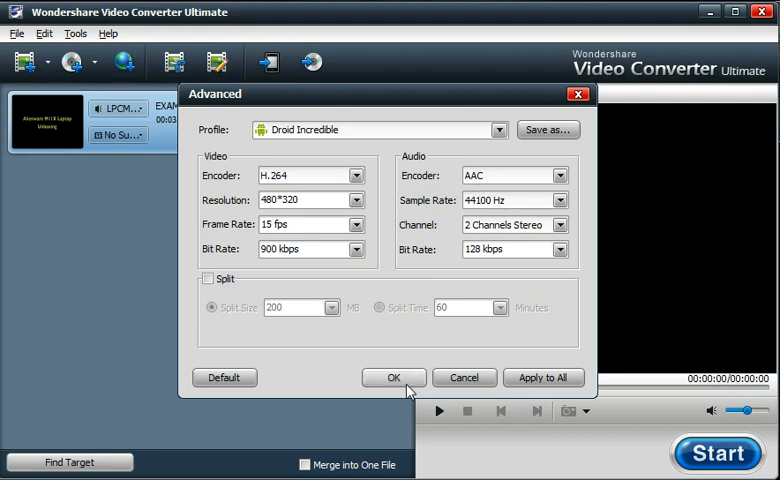
left_click(355, 224)
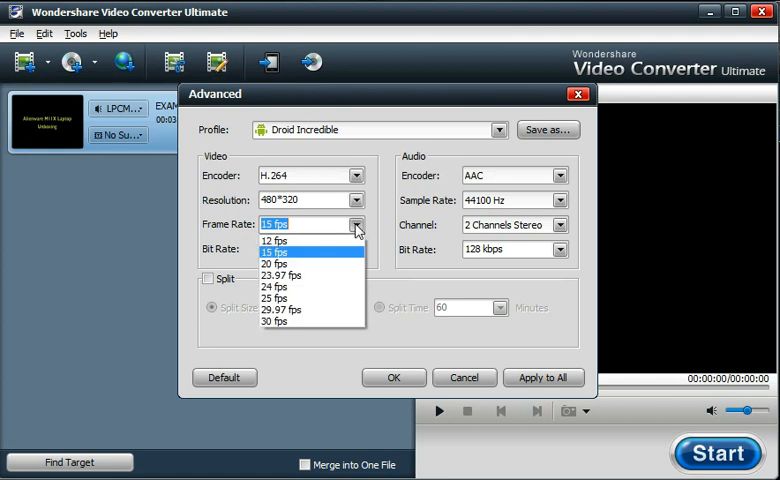
left_click(273, 251)
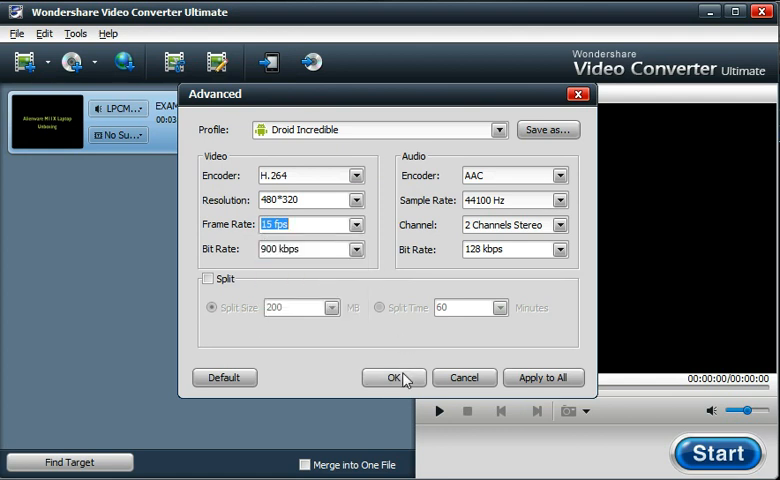
left_click(394, 377)
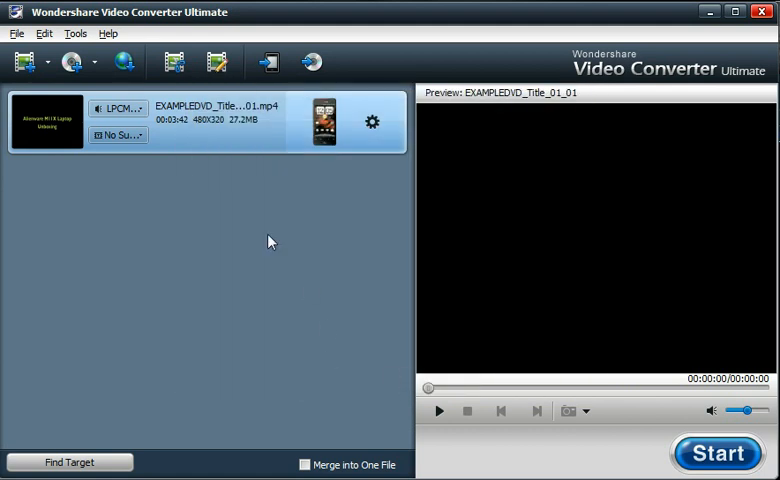
mouse_move(180, 82)
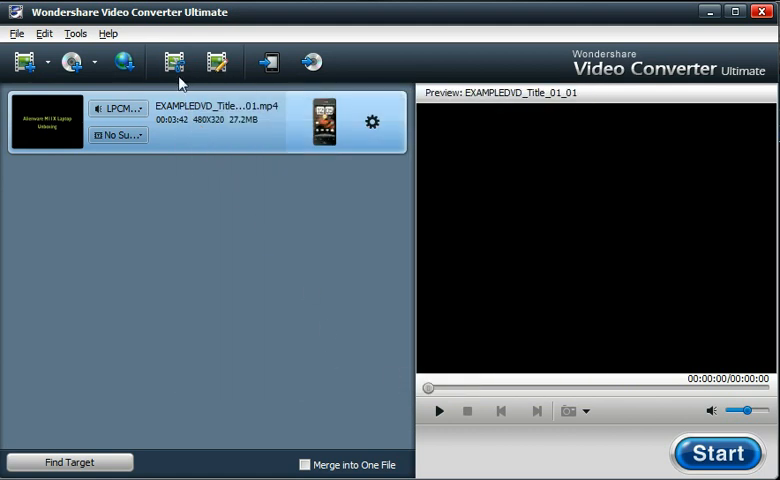
mouse_move(174, 62)
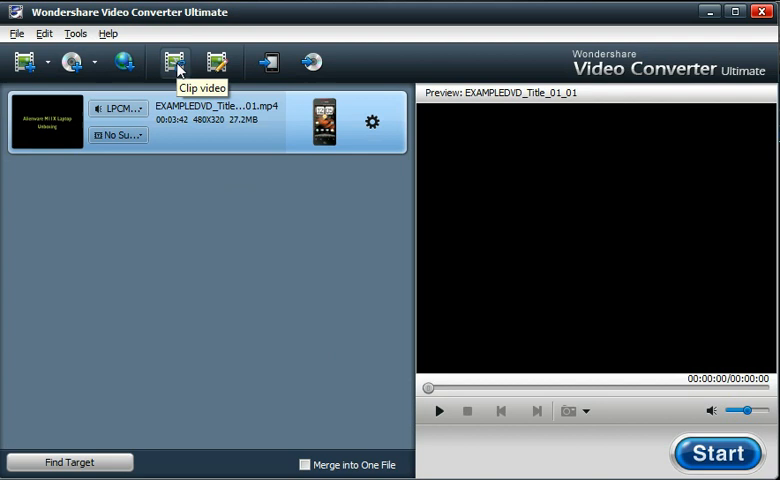
- Open the Clip window for the DVD title and pause its preview
left_click(175, 62)
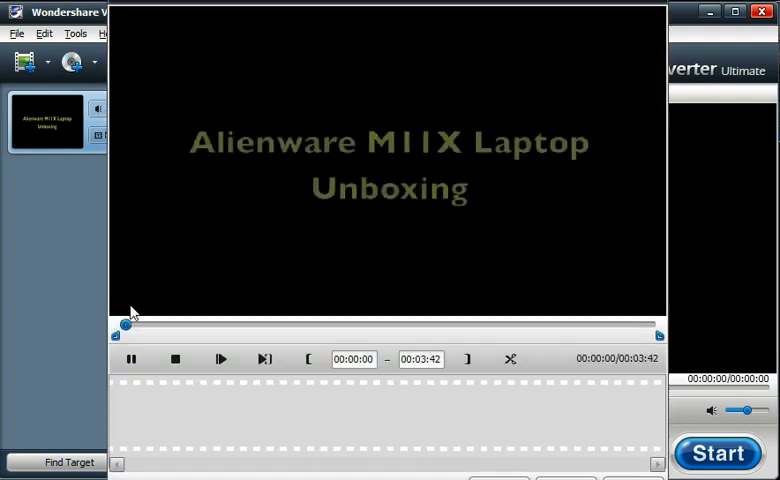
left_click(131, 358)
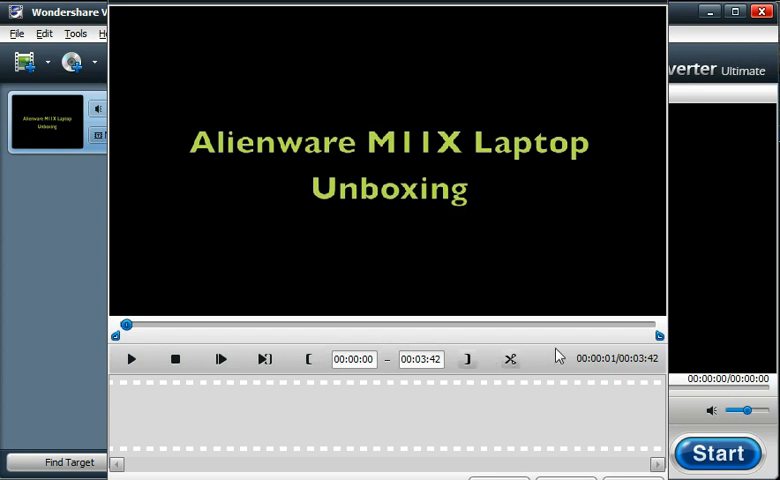
mouse_move(205, 339)
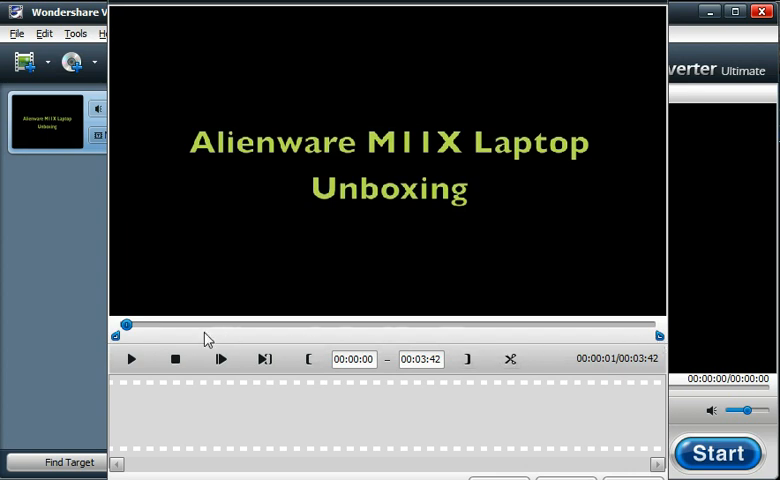
mouse_move(620, 48)
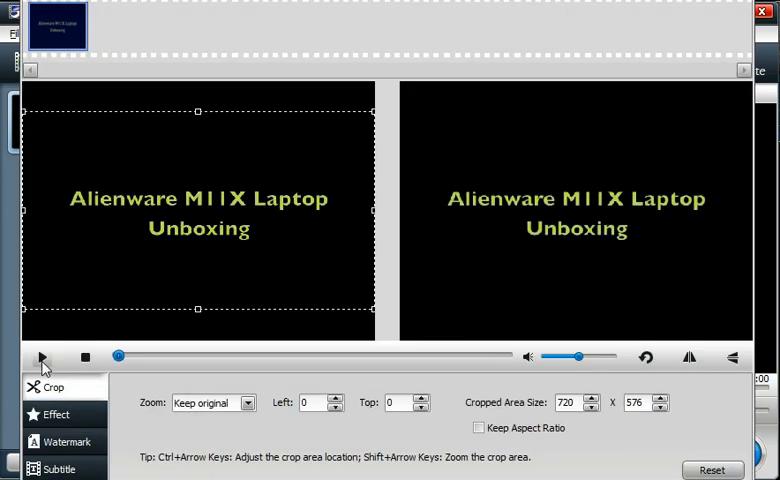
mouse_move(360, 375)
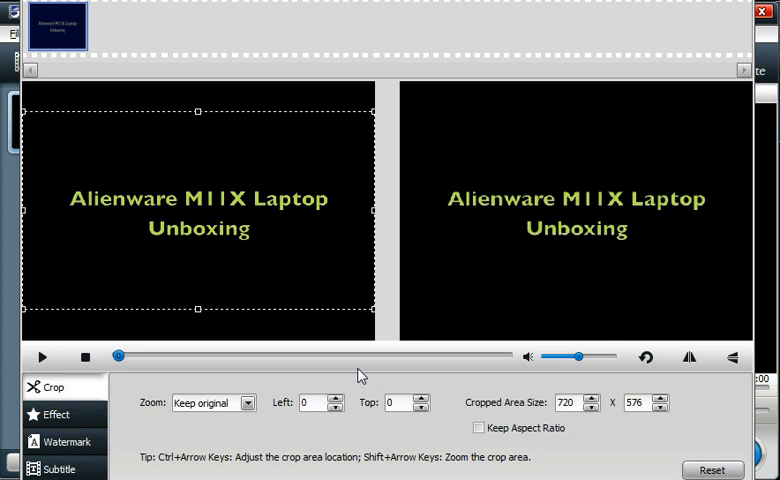
mouse_move(191, 116)
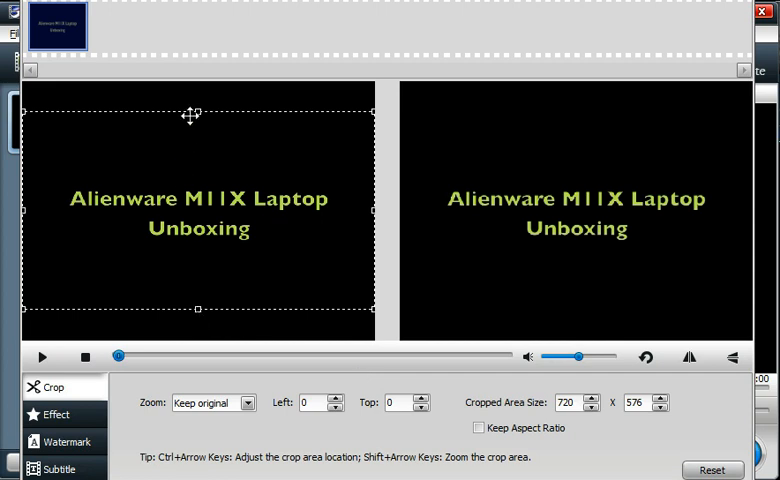
mouse_move(380, 225)
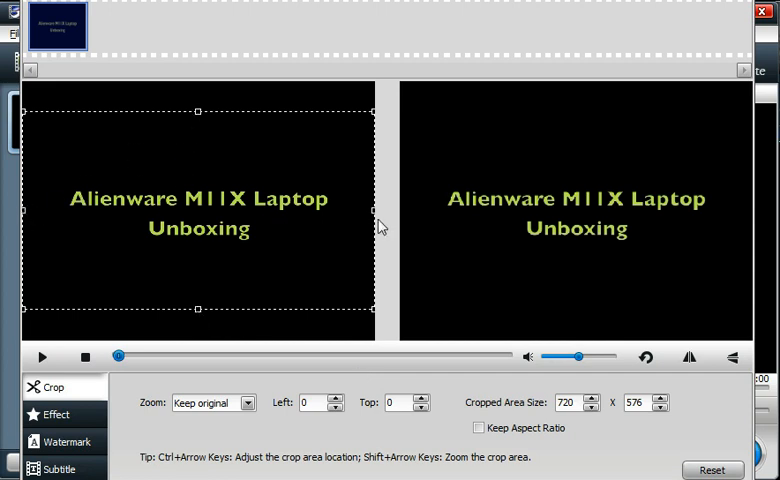
- Close the crop editor with the frame left at 720 x 576
left_click(245, 402)
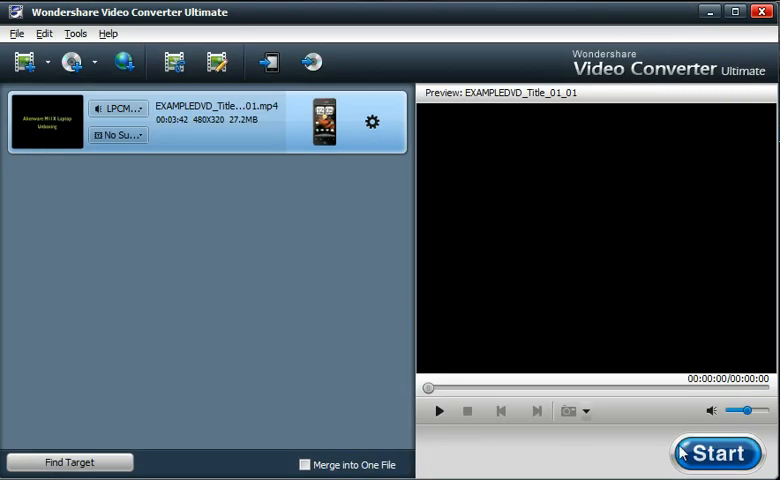
- Start converting EXAMPLEDVD_Title_01_01.mp4 and let progress reach about 23%
left_click(716, 453)
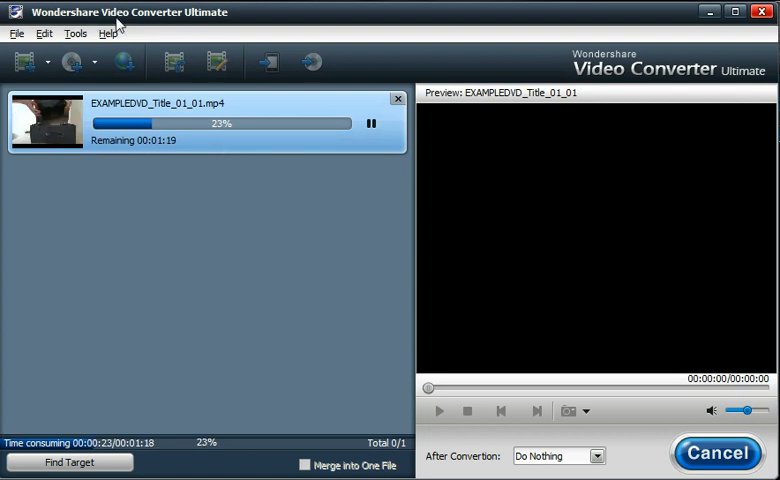
mouse_move(371, 292)
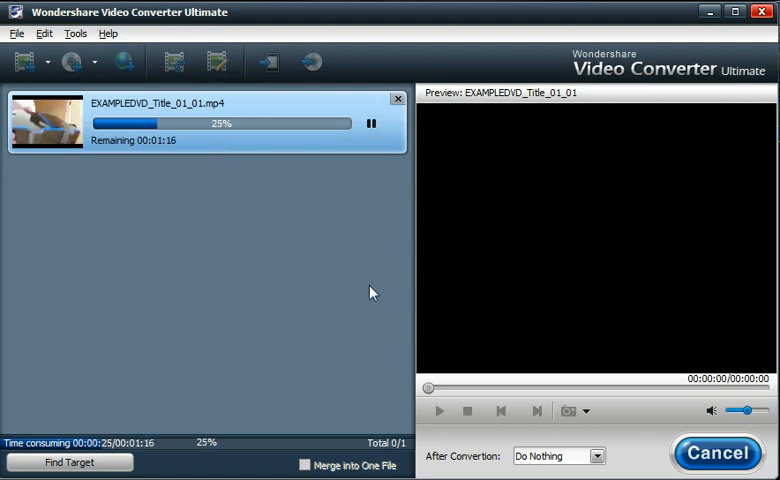